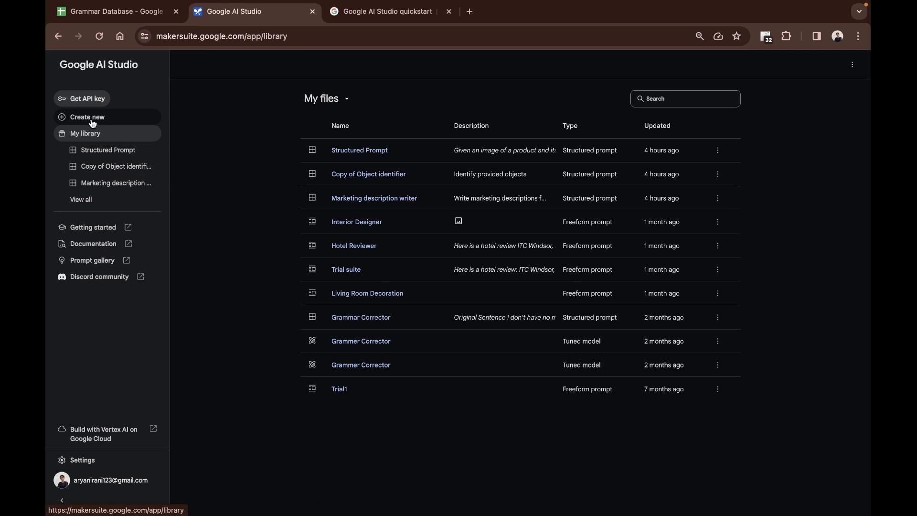
Reveal the new prompt choices: Freeform, Structured and Chat prompt
left_click(87, 117)
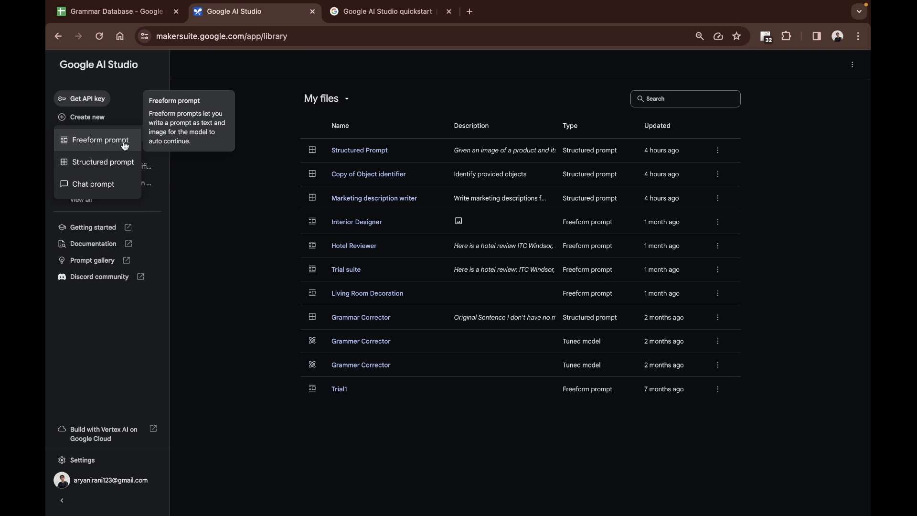
mouse_move(103, 162)
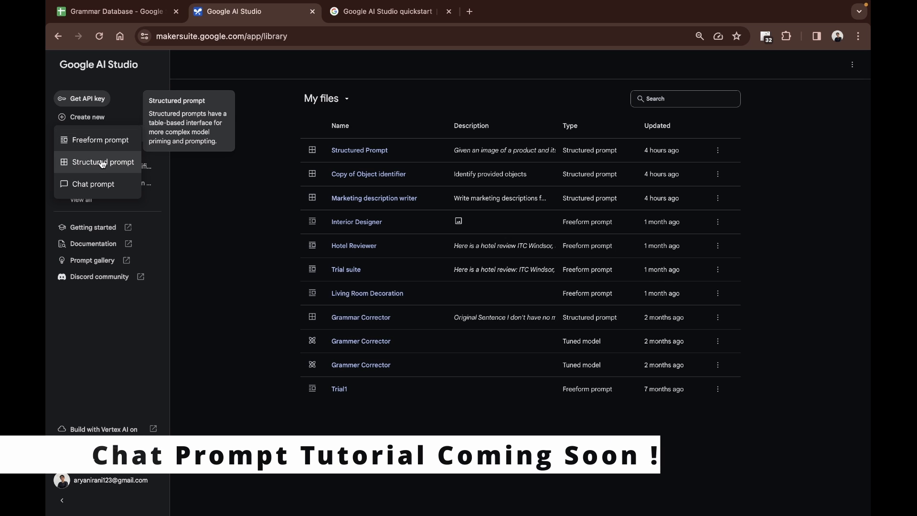
mouse_move(91, 184)
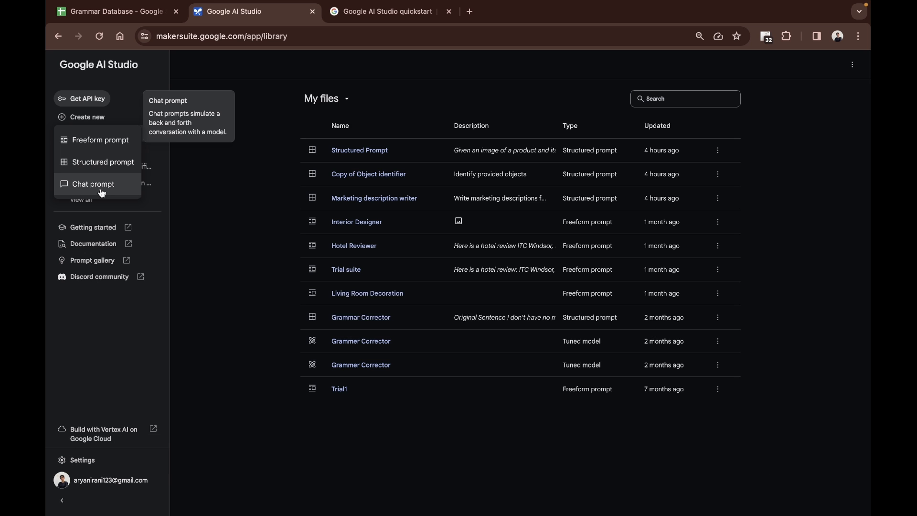
Scroll the quickstart to the structured prompt example's Step 1 and Step 2
left_click(386, 12)
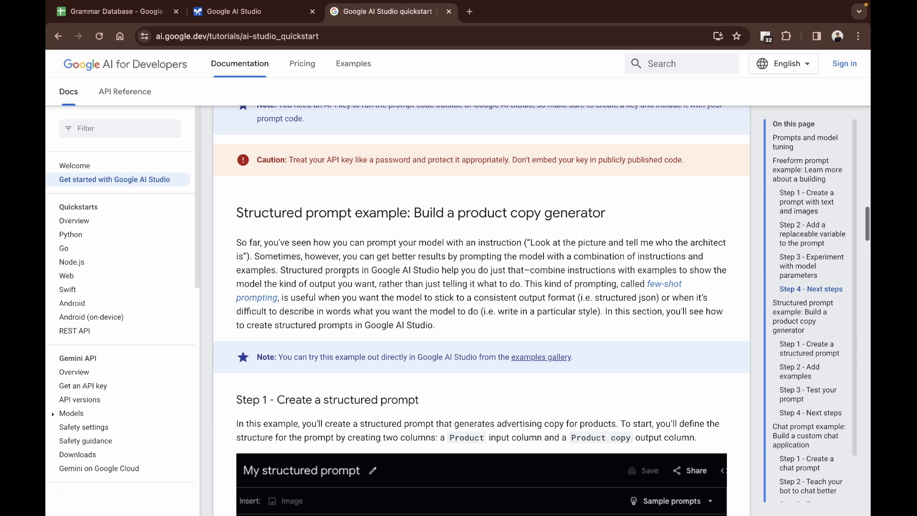
scroll("down", 3)
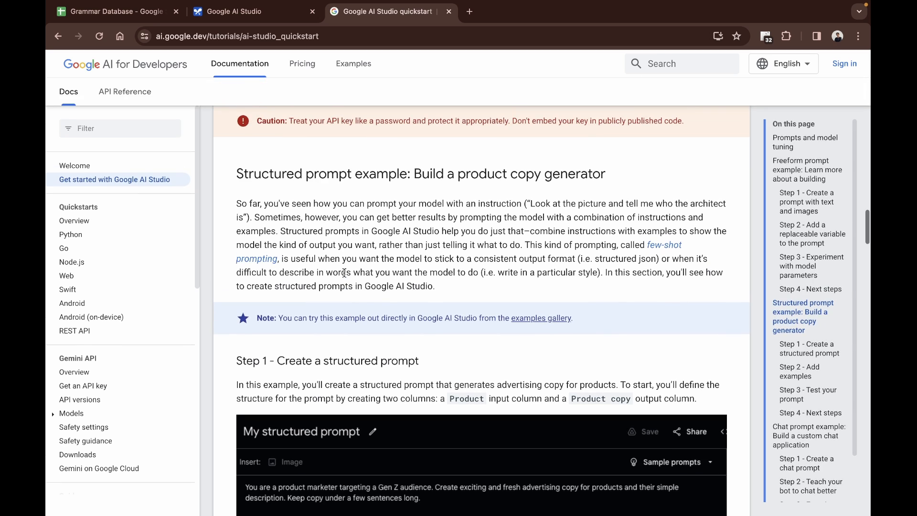
scroll("down", 3)
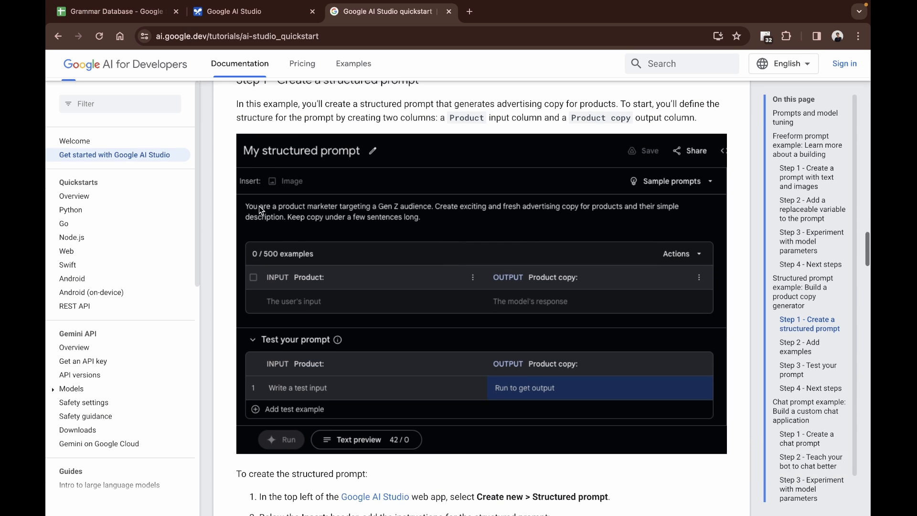
mouse_move(401, 278)
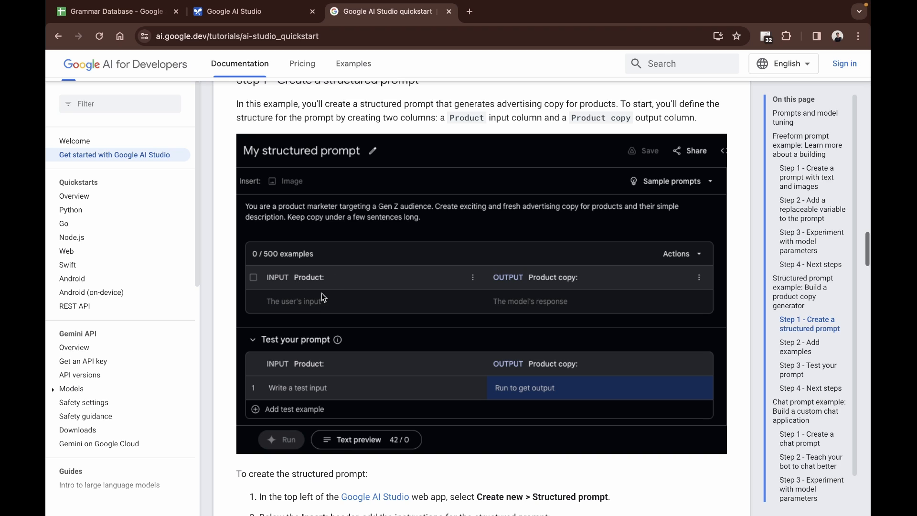
mouse_move(278, 278)
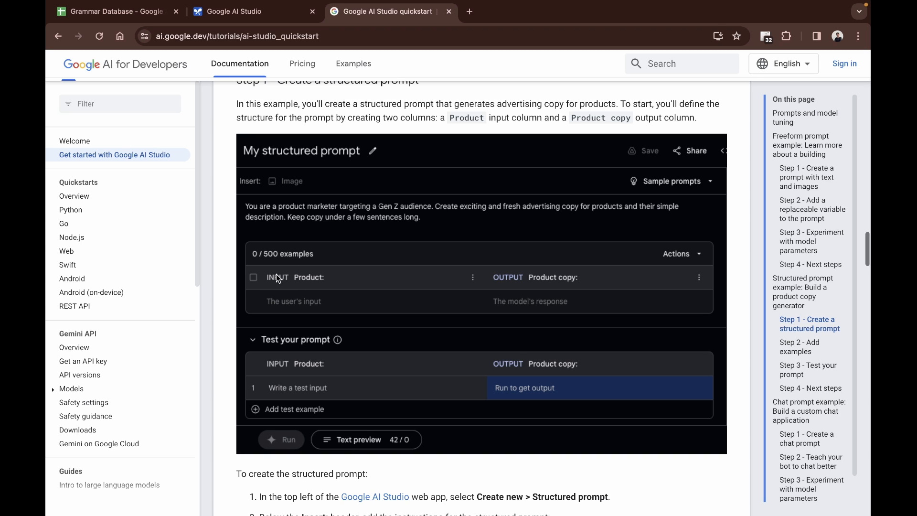
mouse_move(443, 224)
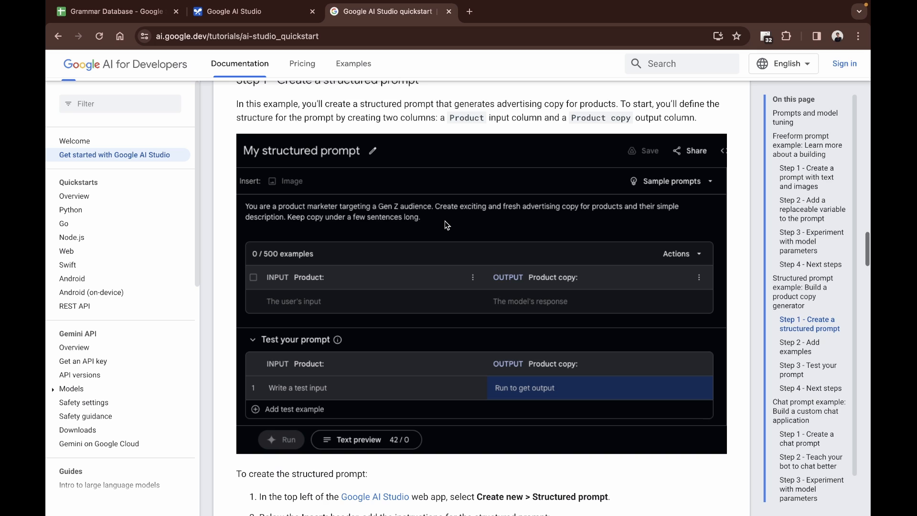
mouse_move(316, 316)
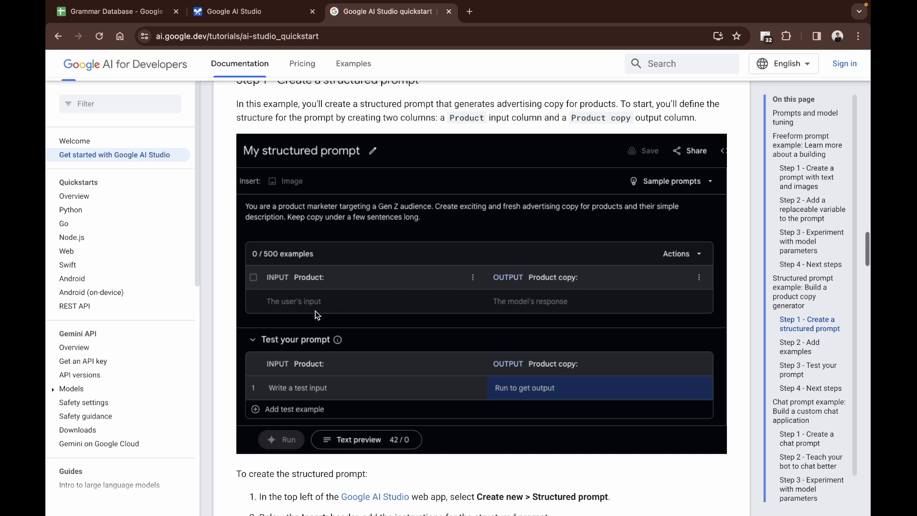
mouse_move(314, 286)
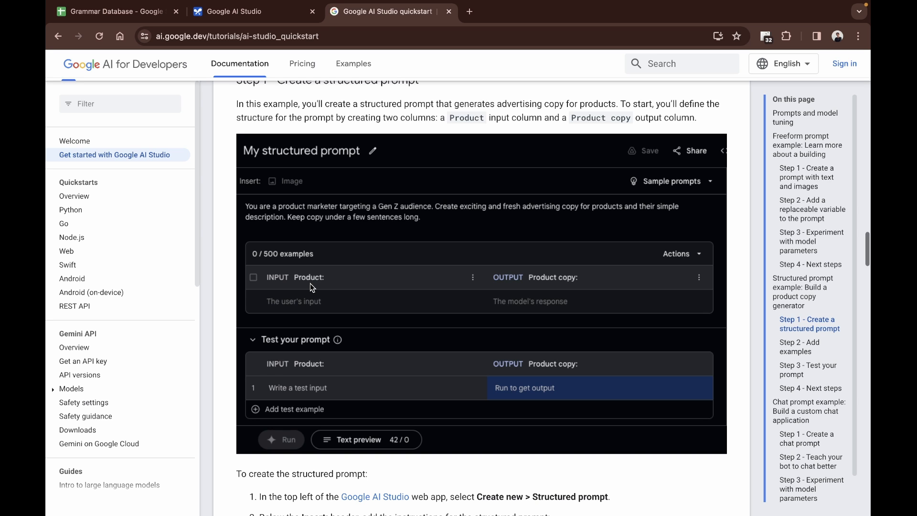
scroll("down", 3)
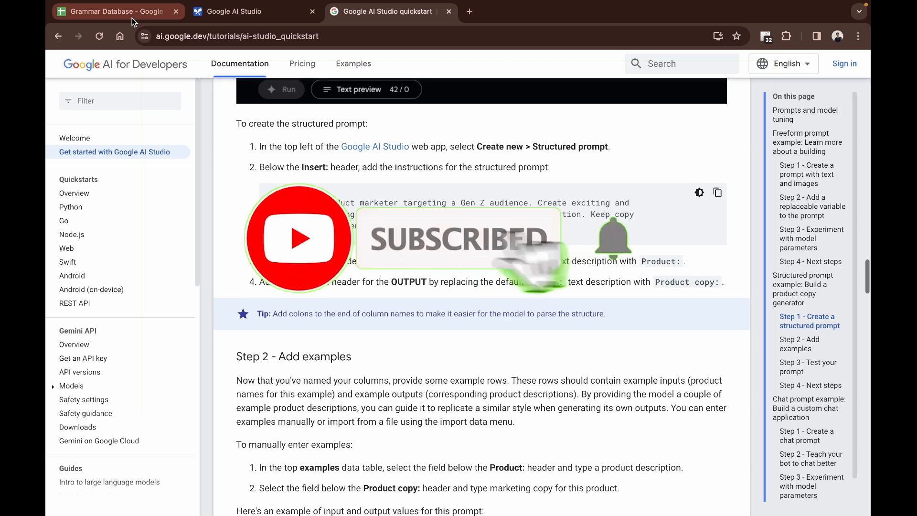
Review the 20 original and grammar-fixed sentence pairs in the Grammar Database sheet
left_click(114, 12)
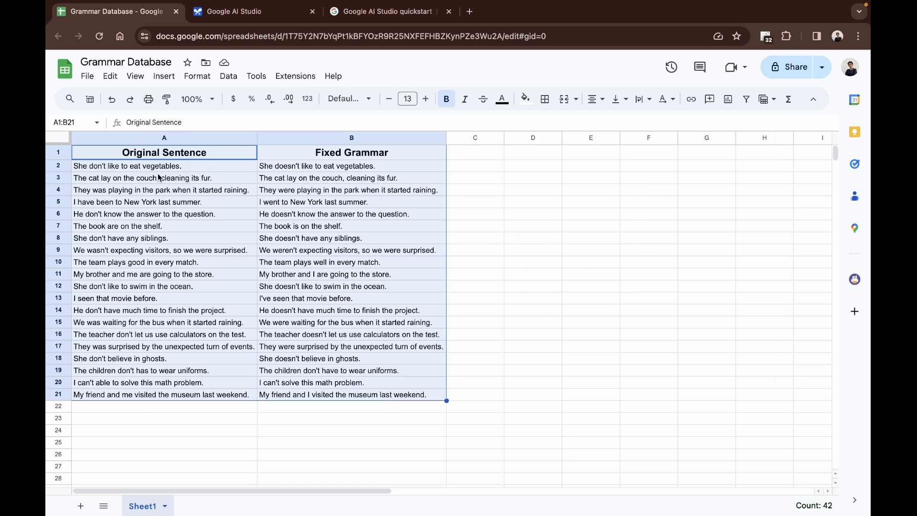
left_click(163, 165)
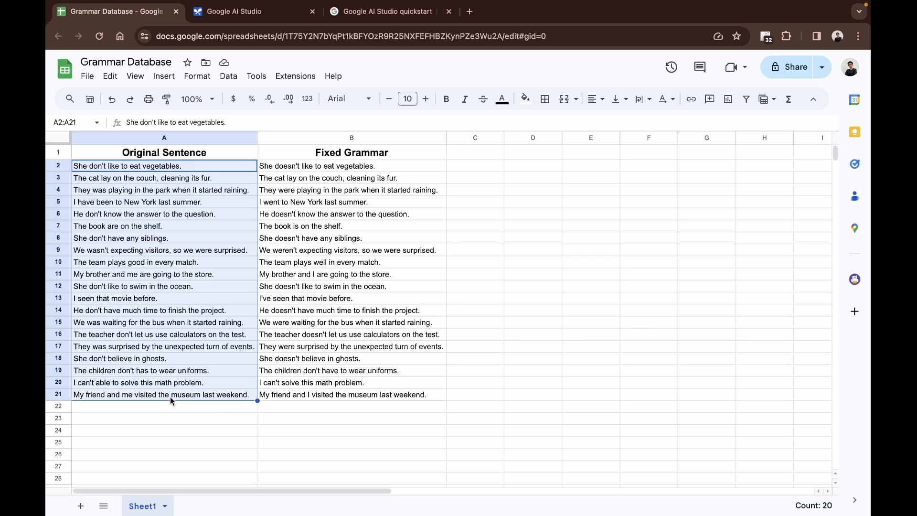
mouse_move(155, 273)
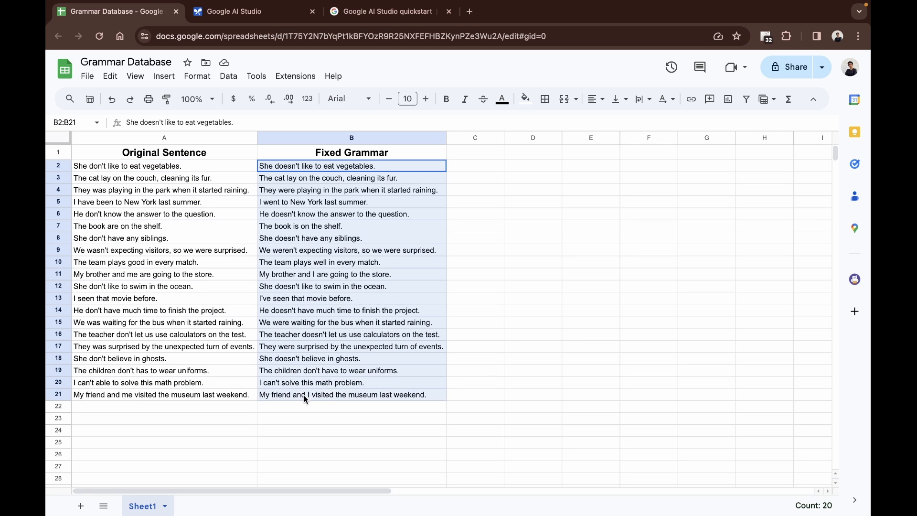
left_click(532, 298)
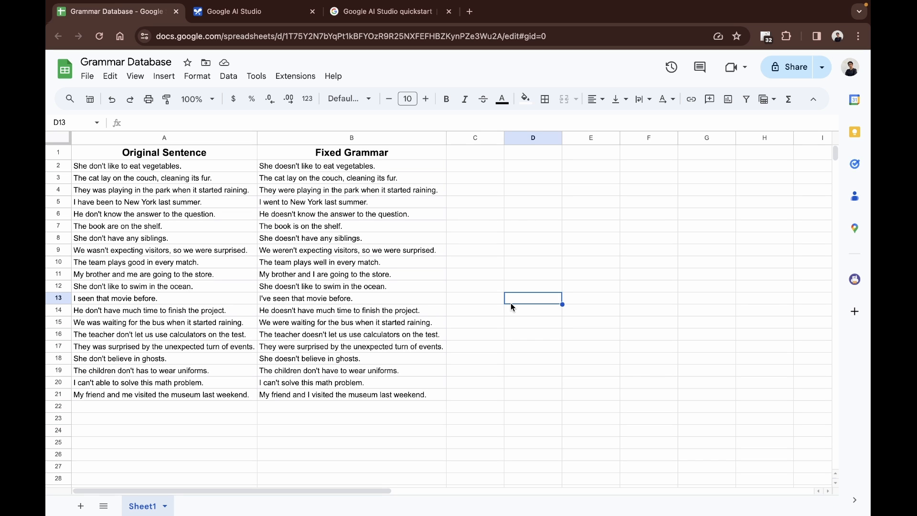
left_click(254, 11)
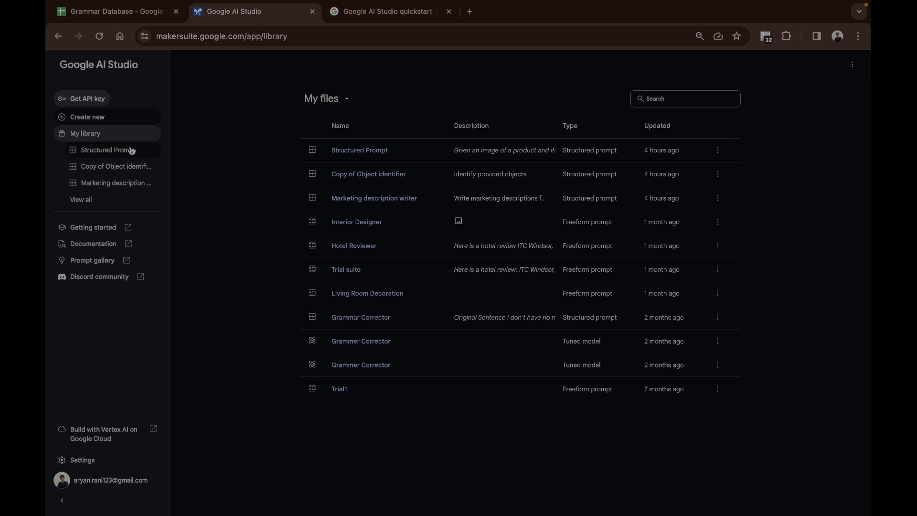
left_click(86, 116)
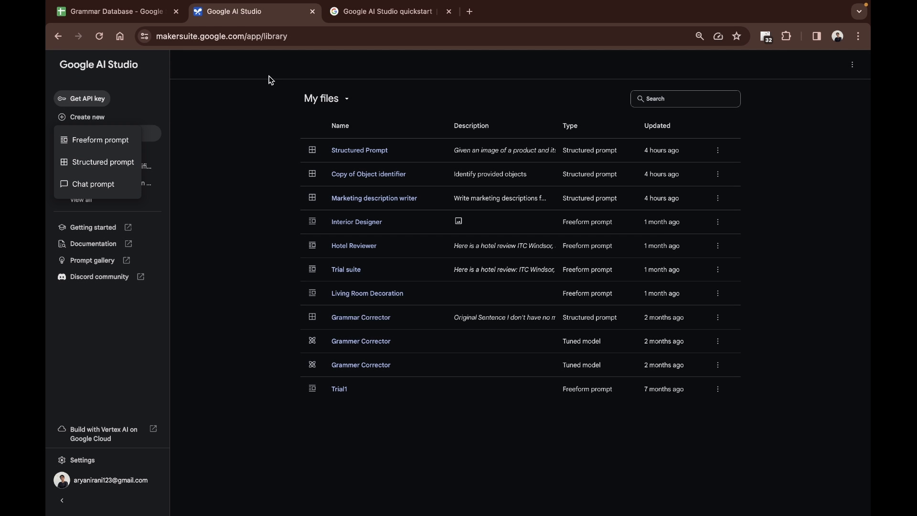
mouse_move(178, 88)
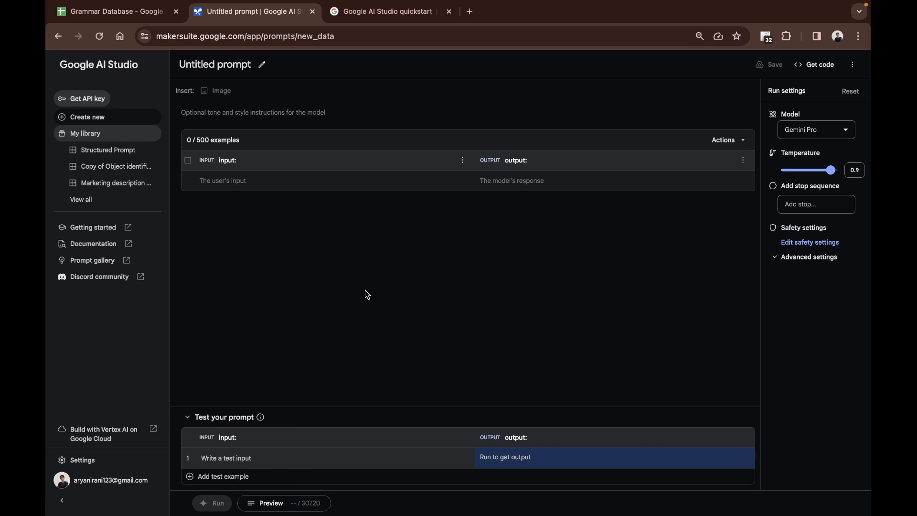
left_click(113, 12)
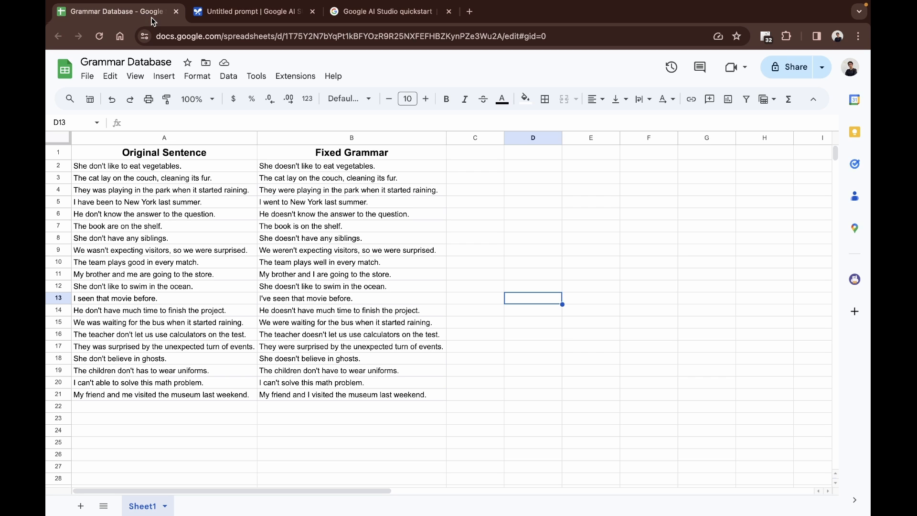
left_click(253, 11)
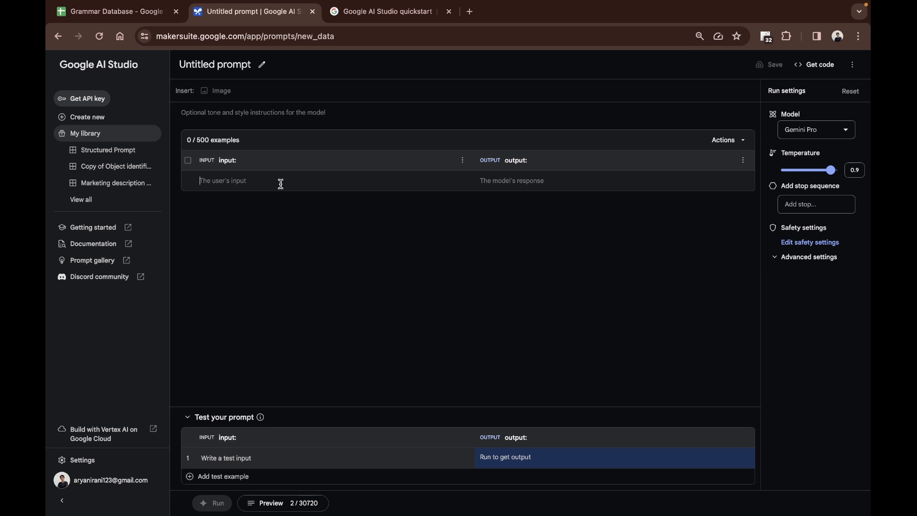
mouse_move(540, 264)
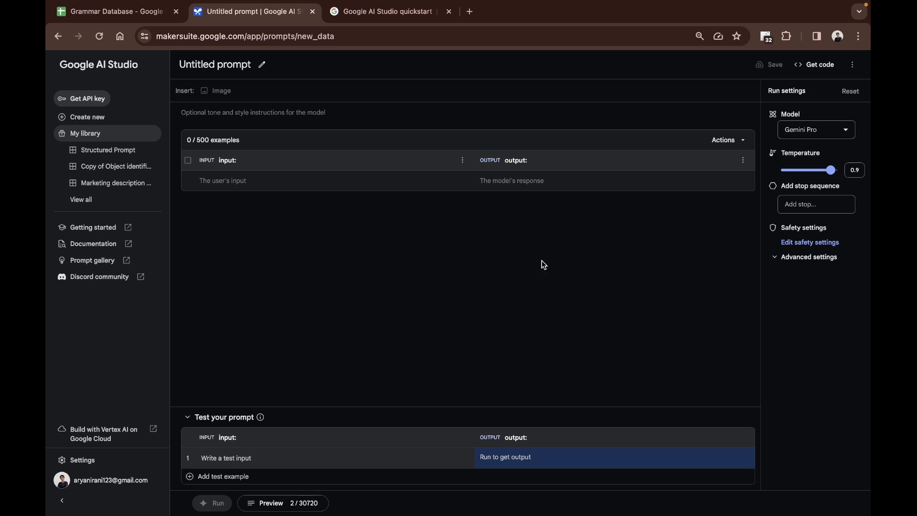
left_click(116, 11)
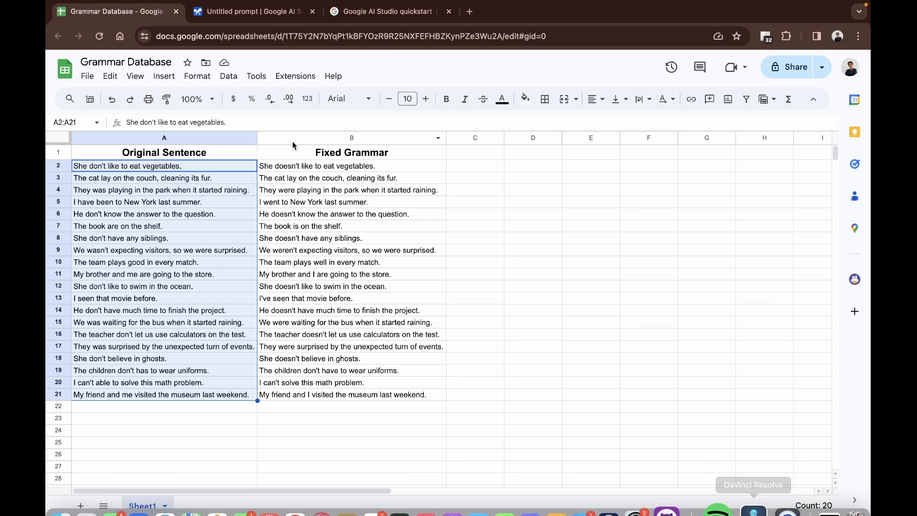
left_click(253, 11)
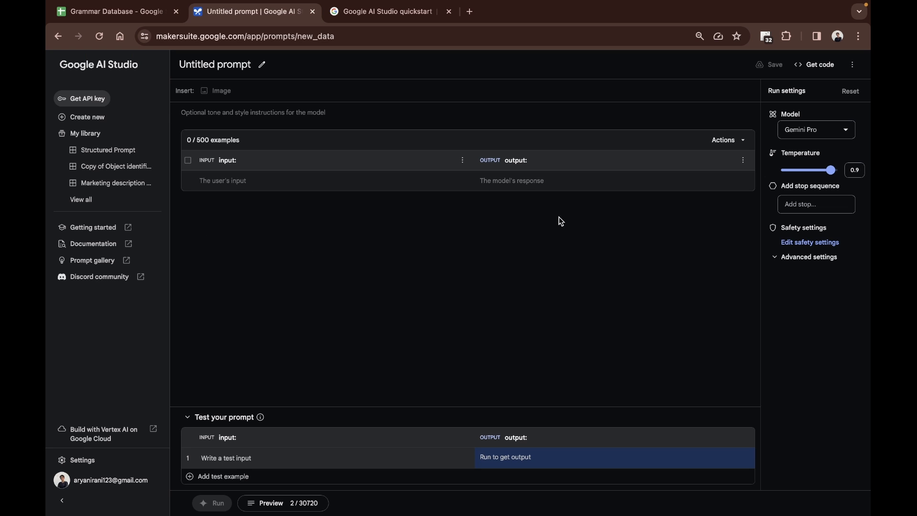
Import the 20 sentence pairs from the Grammar Database sheet as examples
left_click(725, 139)
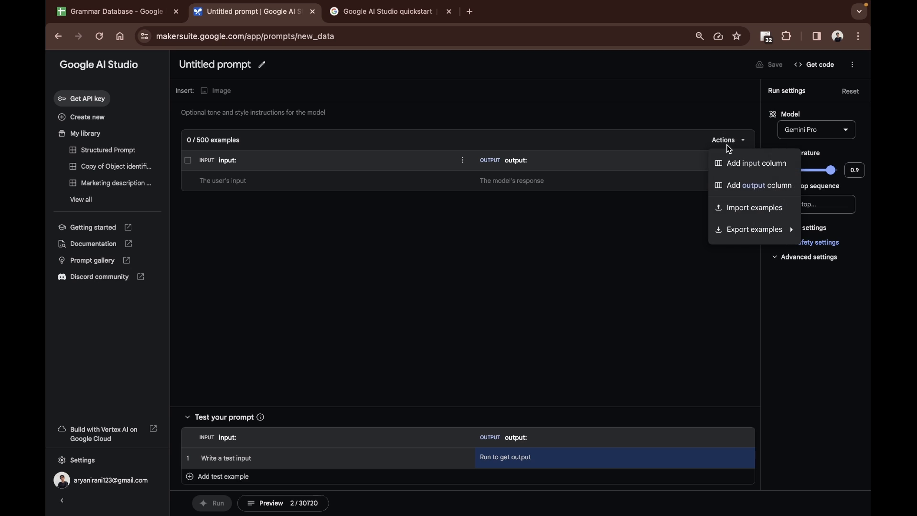
left_click(754, 207)
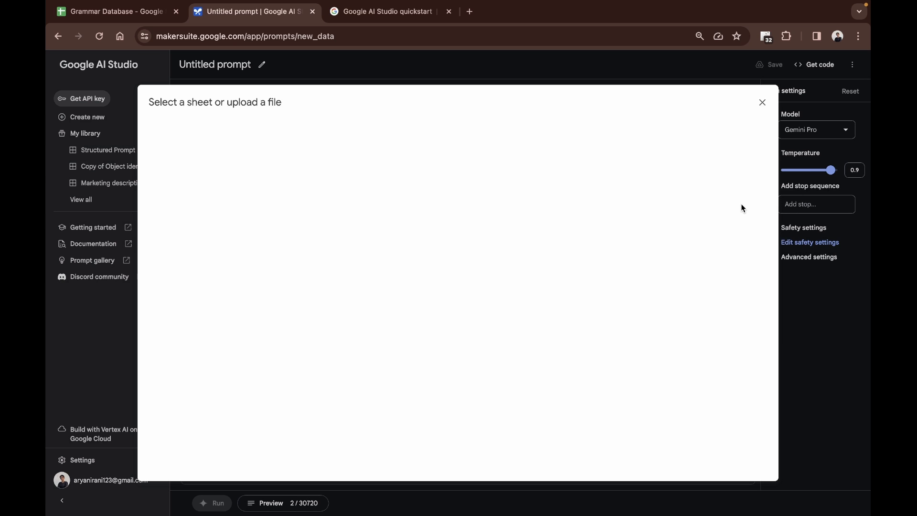
left_click(237, 131)
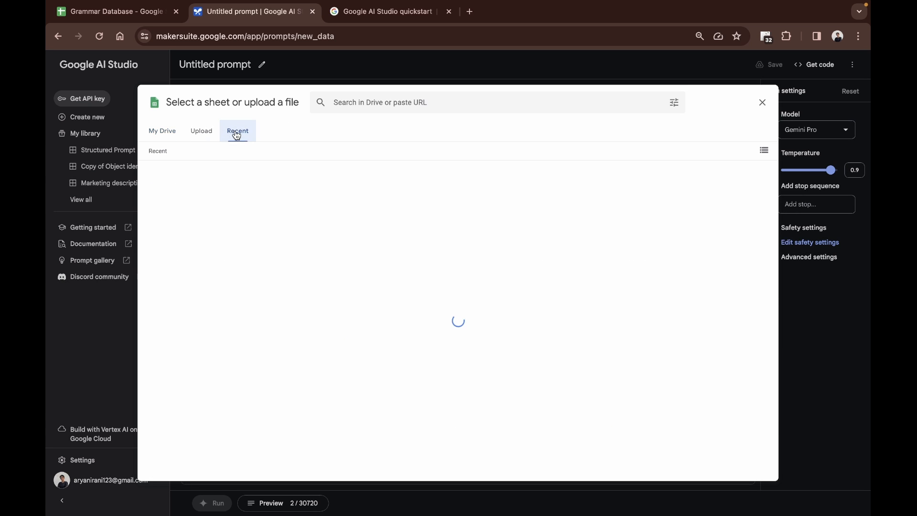
left_click(238, 131)
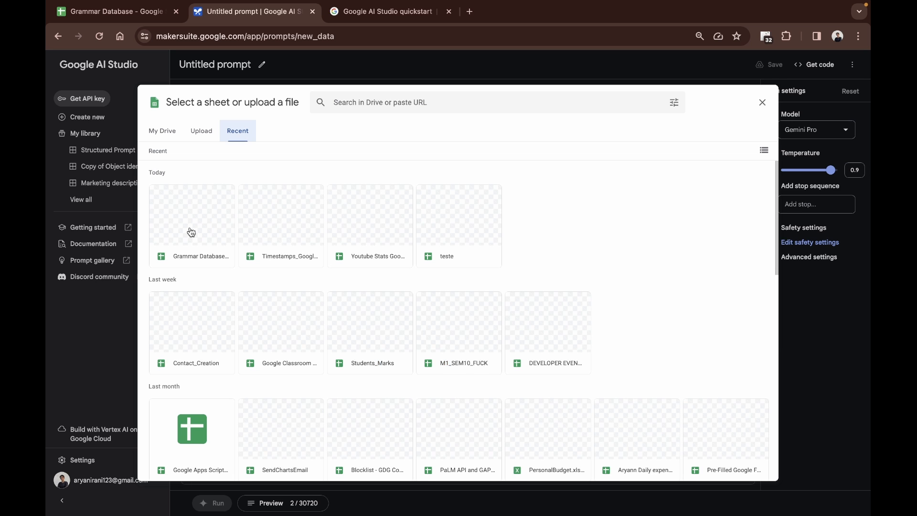
left_click(192, 222)
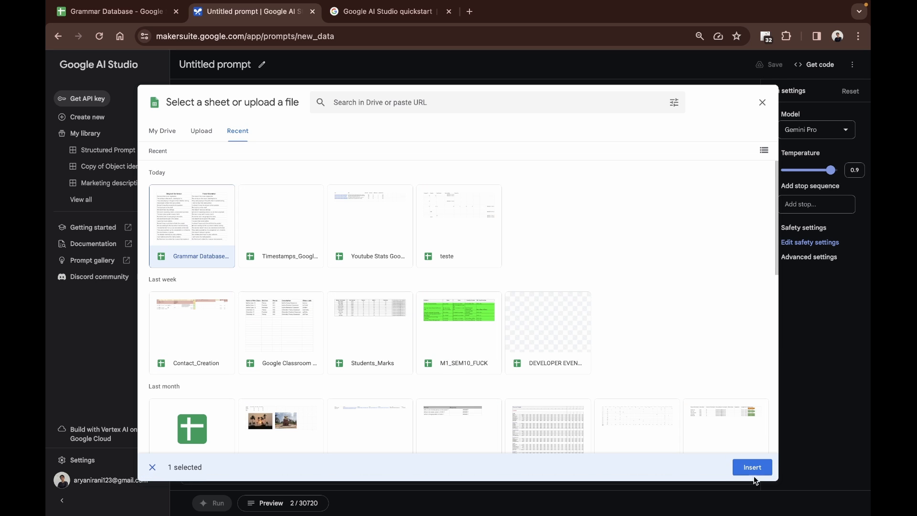
left_click(752, 467)
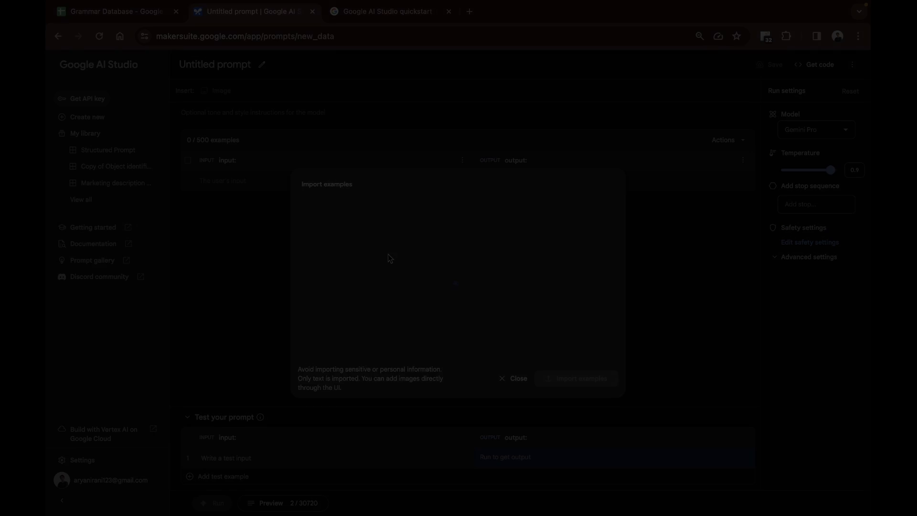
left_click(576, 378)
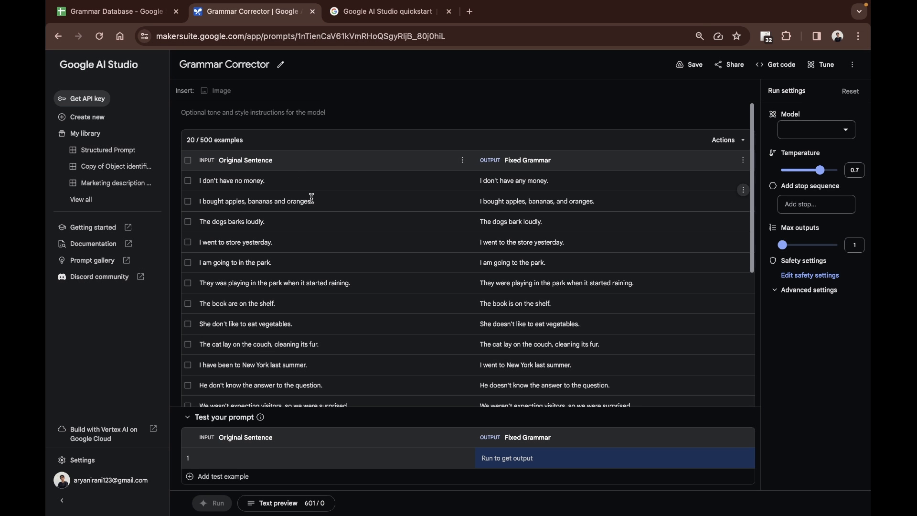
mouse_move(398, 283)
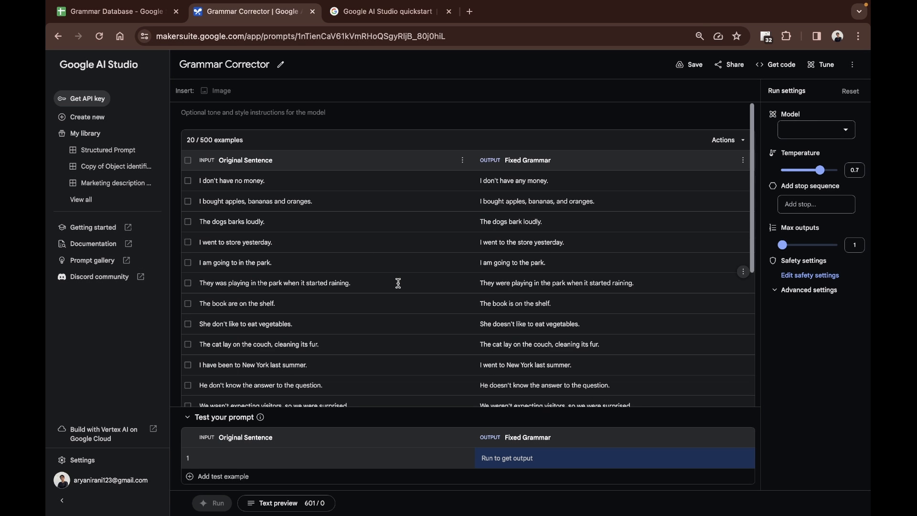
Scroll through the imported examples table to check the loaded pairs
scroll("down", 3)
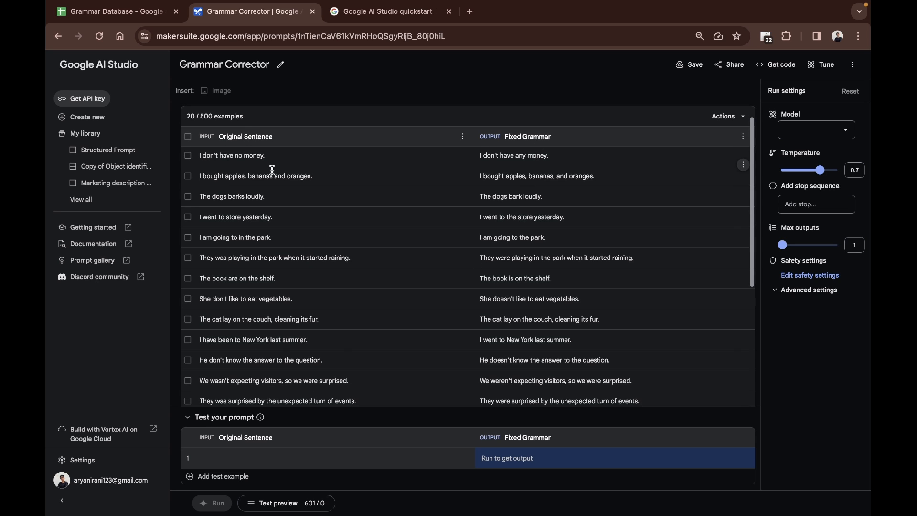
mouse_move(284, 353)
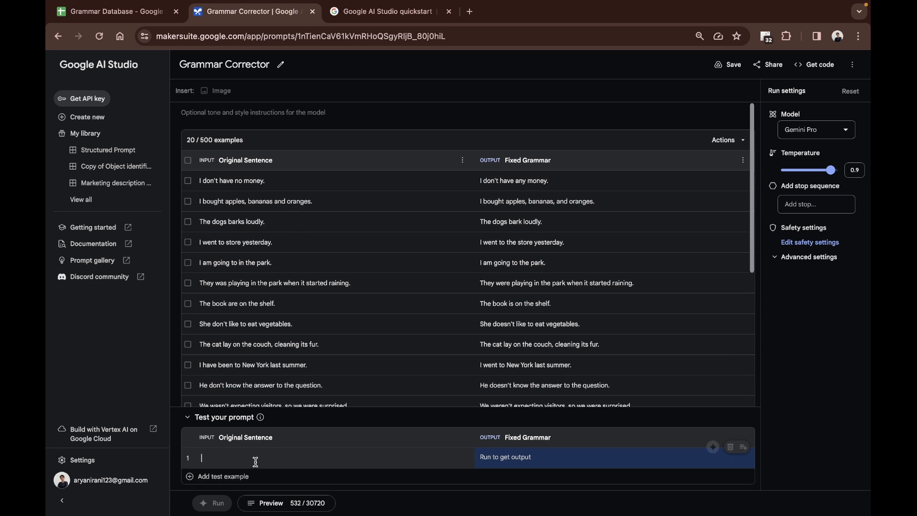
Run the prompt on the test input 'I went to store yesterday.'
type("I went to store yesterday.")
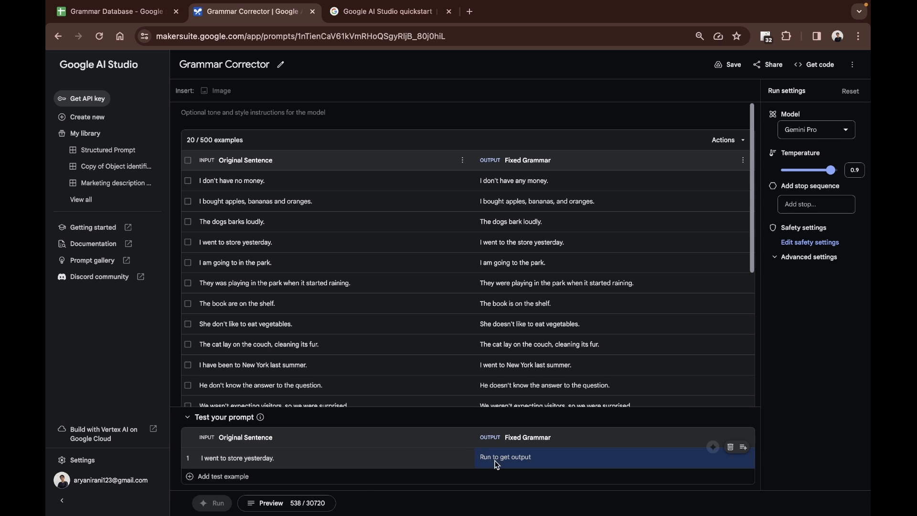
mouse_move(569, 459)
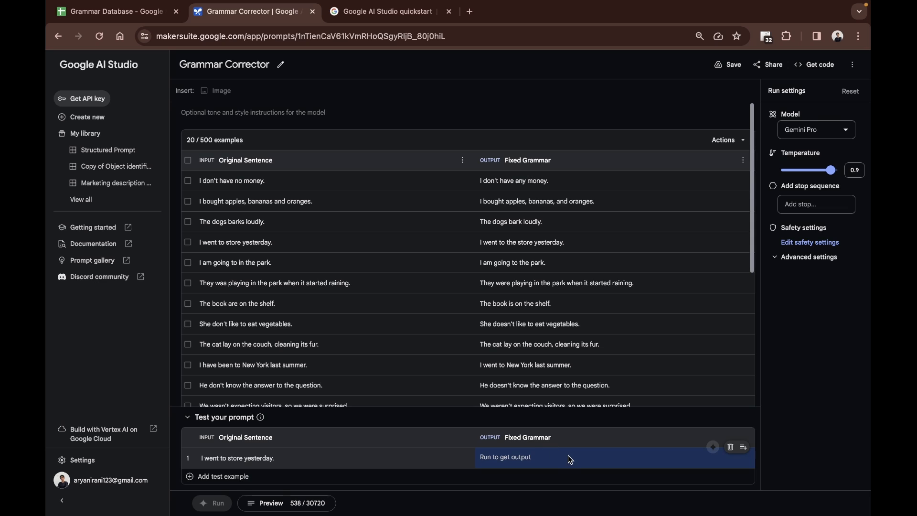
left_click(218, 503)
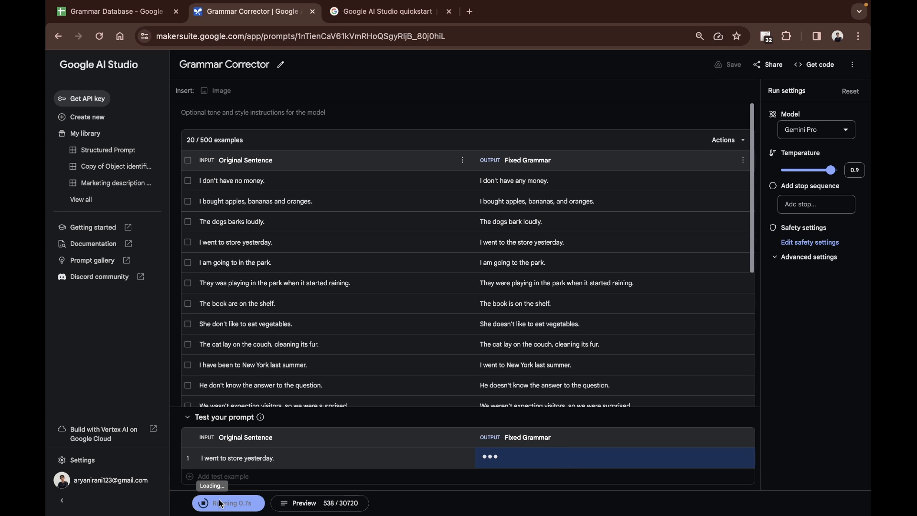